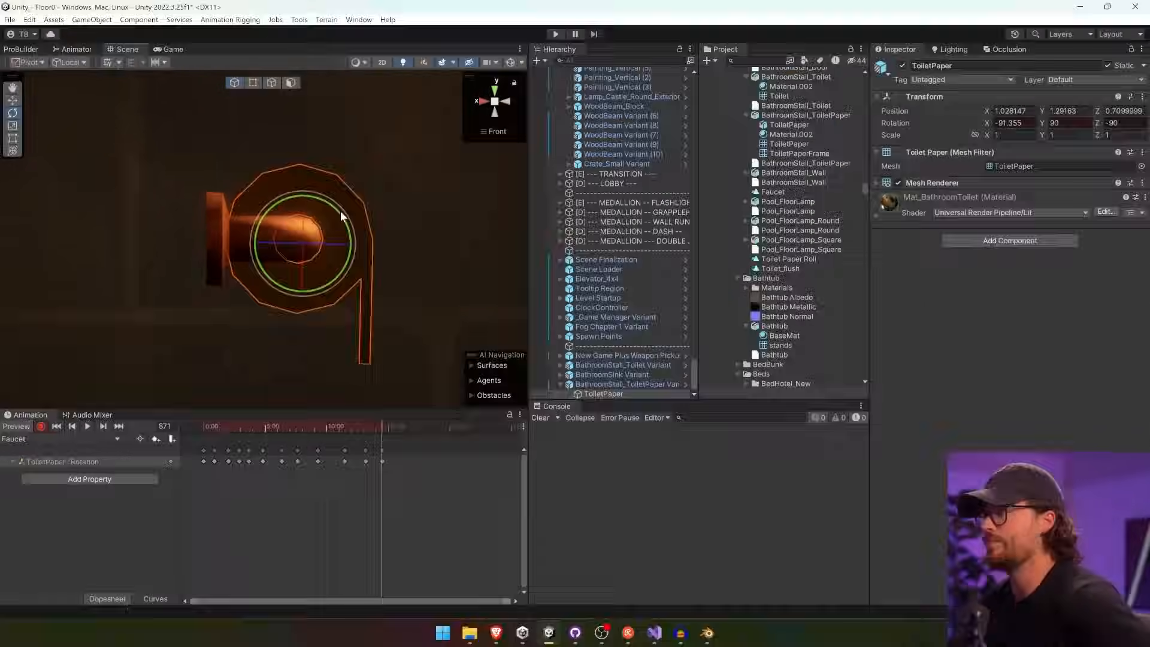
Preview the ToiletPaper rotation clip in the Animation window to see the roll spin
{"action": "left_click", "coordinate": [86, 427]}
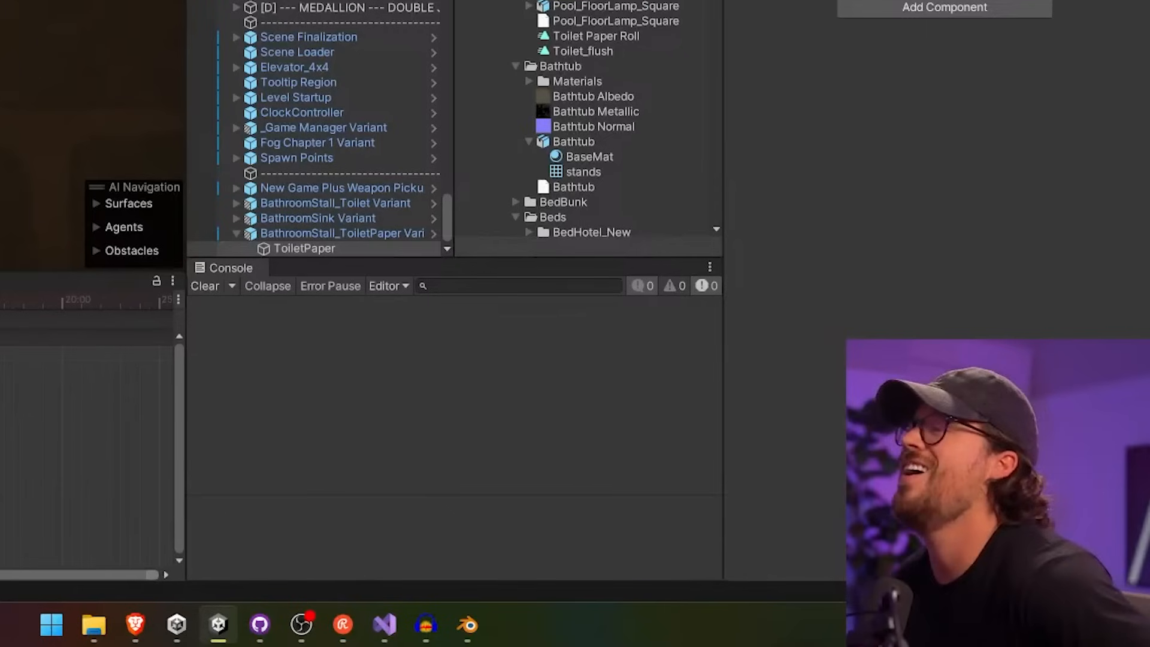
{"action": "left_click", "coordinate": [142, 566]}
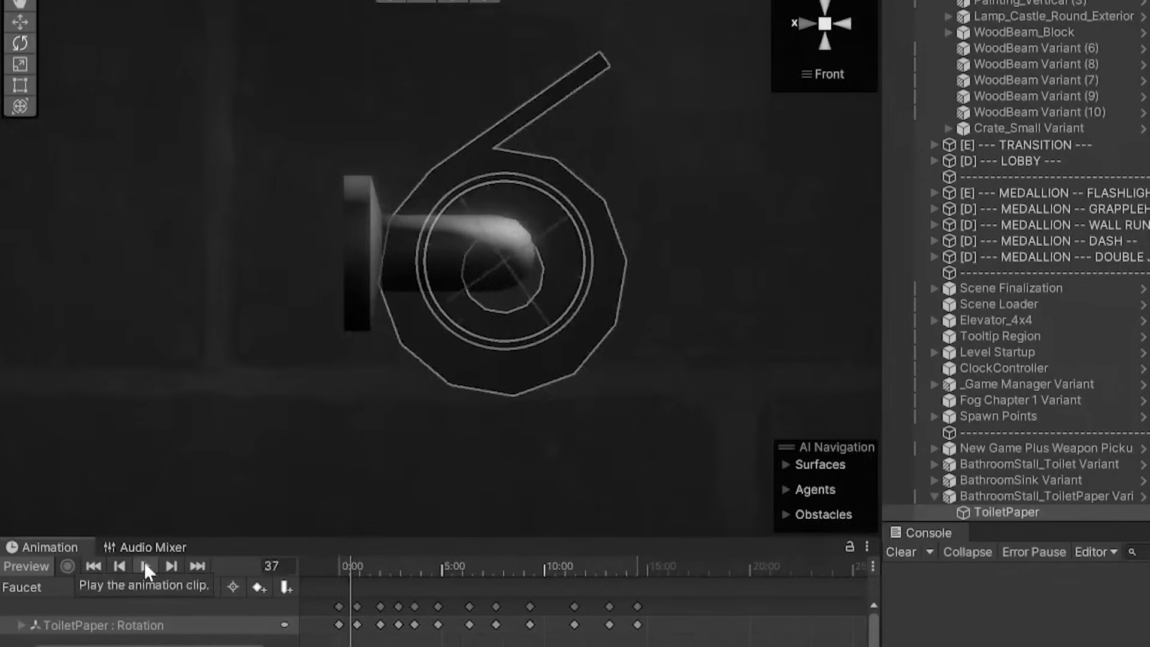
{"action": "left_click", "coordinate": [144, 565]}
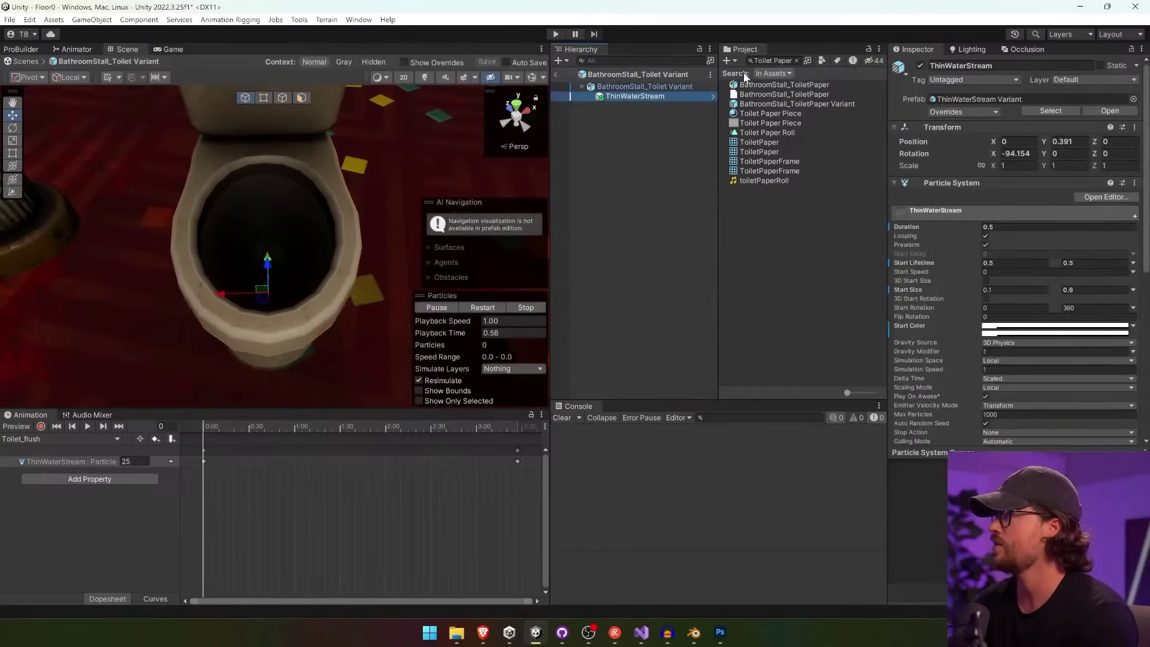
Search the Project window for 'turd' then 'poop' to find the poop prop prefabs
{"action": "type", "text": "turd"}
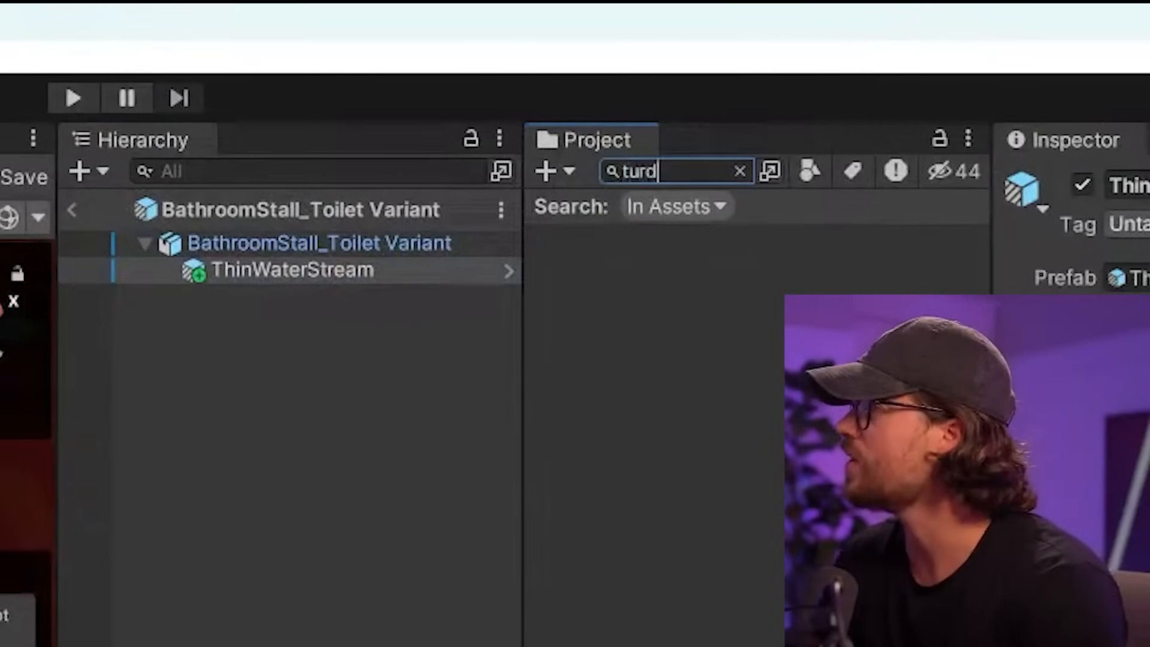
{"action": "type", "text": "poop"}
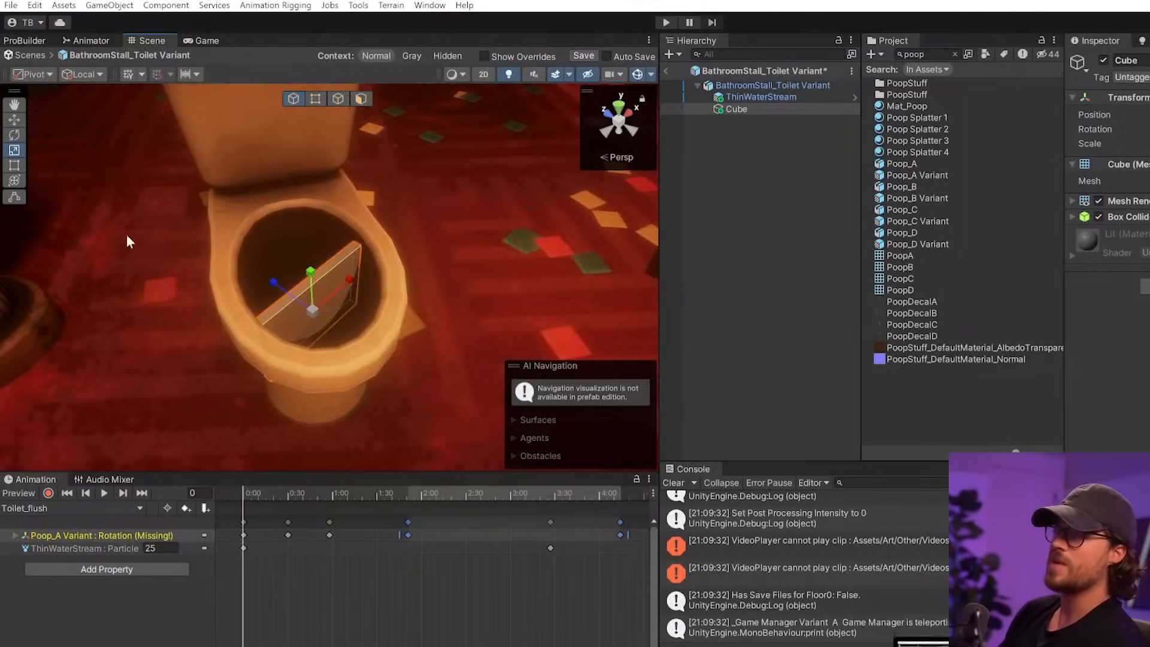
Remove the Mesh Renderer from the bowl cube so it acts only as a collider
{"action": "right_click", "coordinate": [954, 182]}
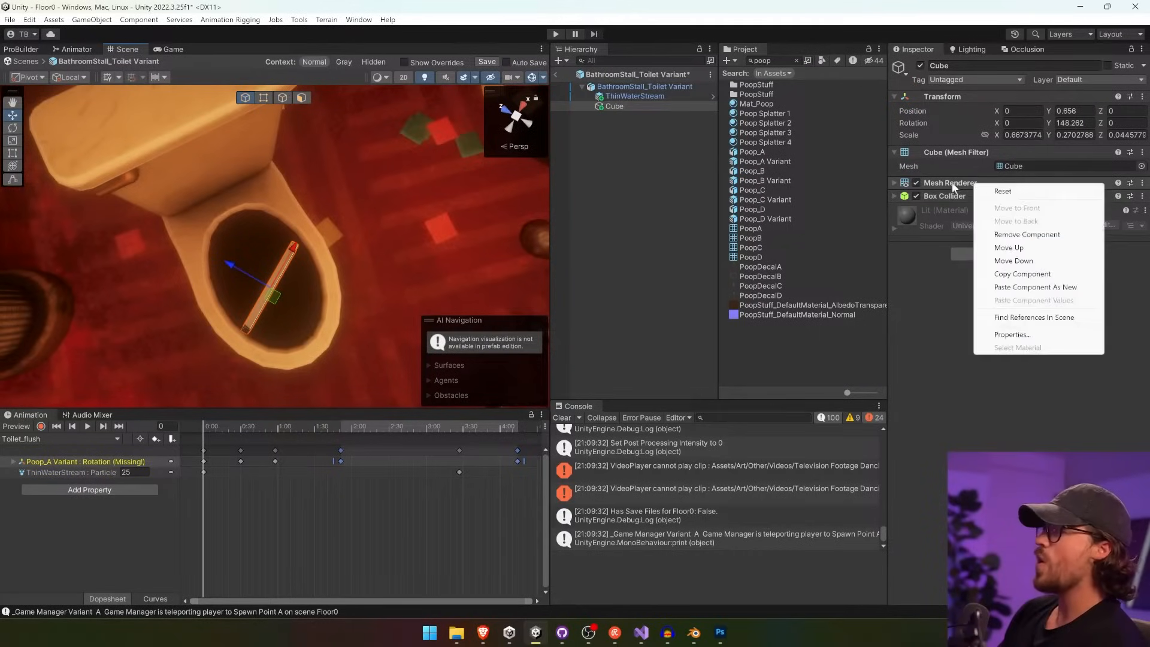
{"action": "left_click", "coordinate": [41, 427]}
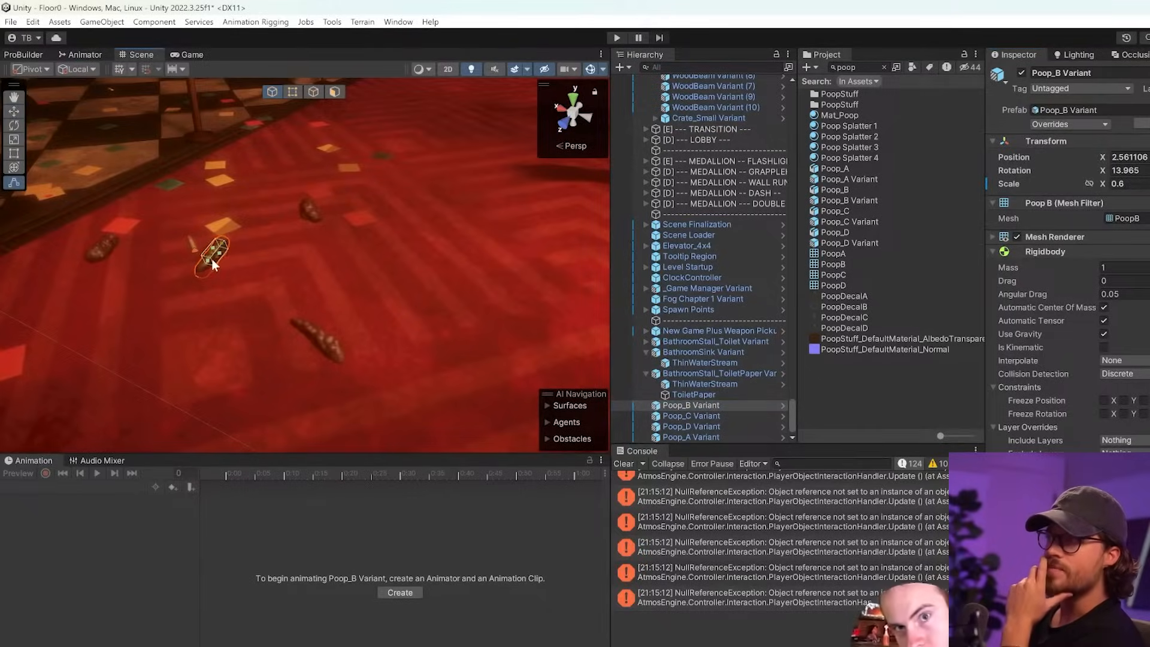
Select one of the placed Poop variant props on the bathroom floor
{"action": "left_click", "coordinate": [617, 36]}
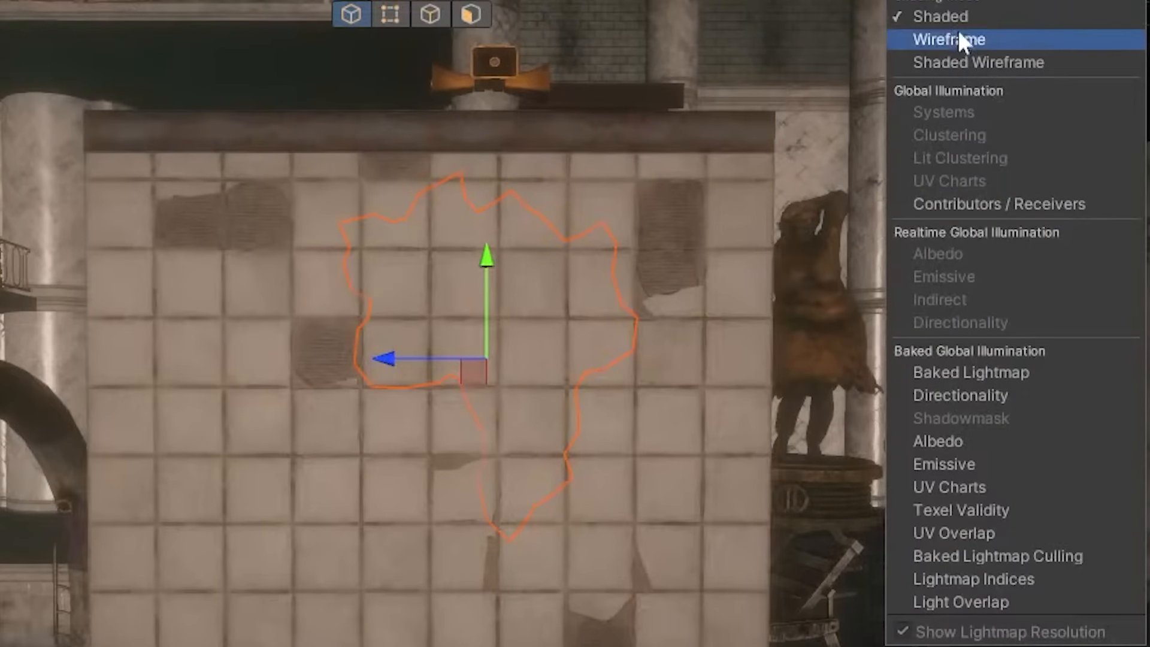
Switch the Scene view to Wireframe to see the wall's broken-piece edges
{"action": "left_click", "coordinate": [949, 39]}
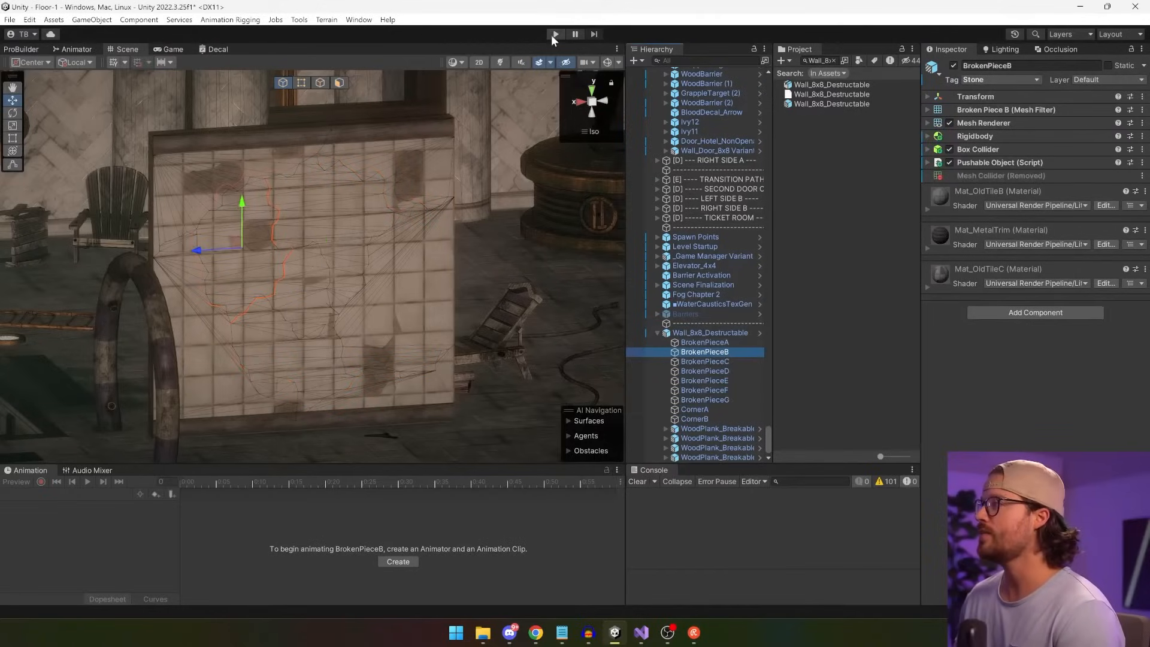
Run the level, strike the tiled wall with the axe, then return to the editor
{"action": "left_click", "coordinate": [556, 34]}
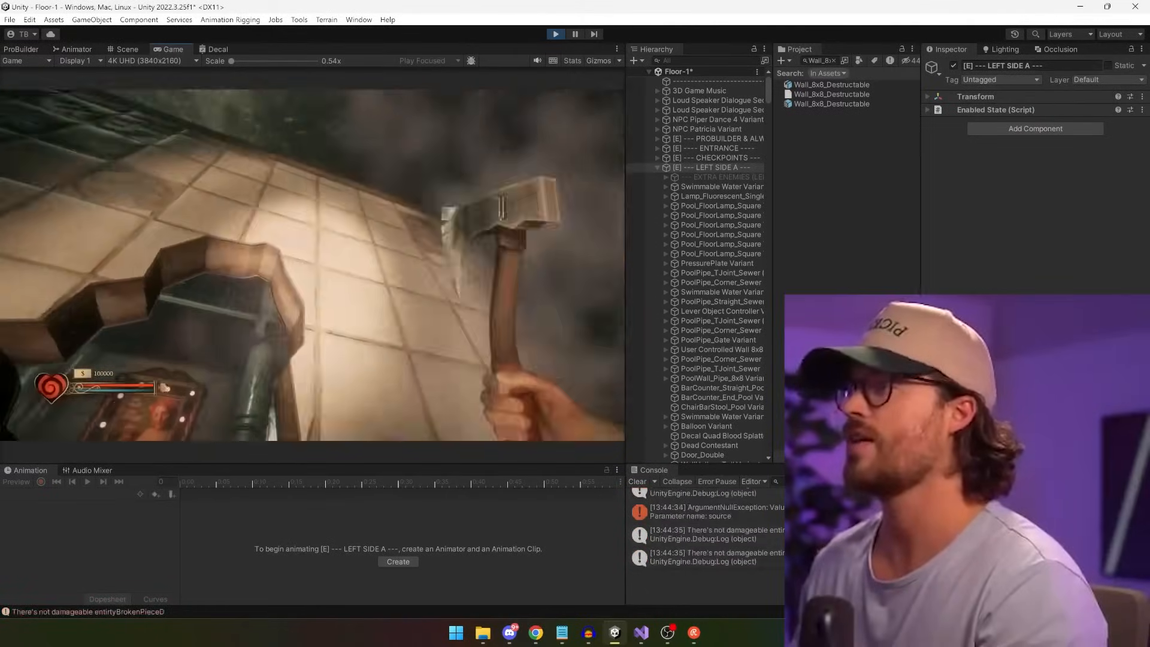
{"action": "key", "text": "alt+tab"}
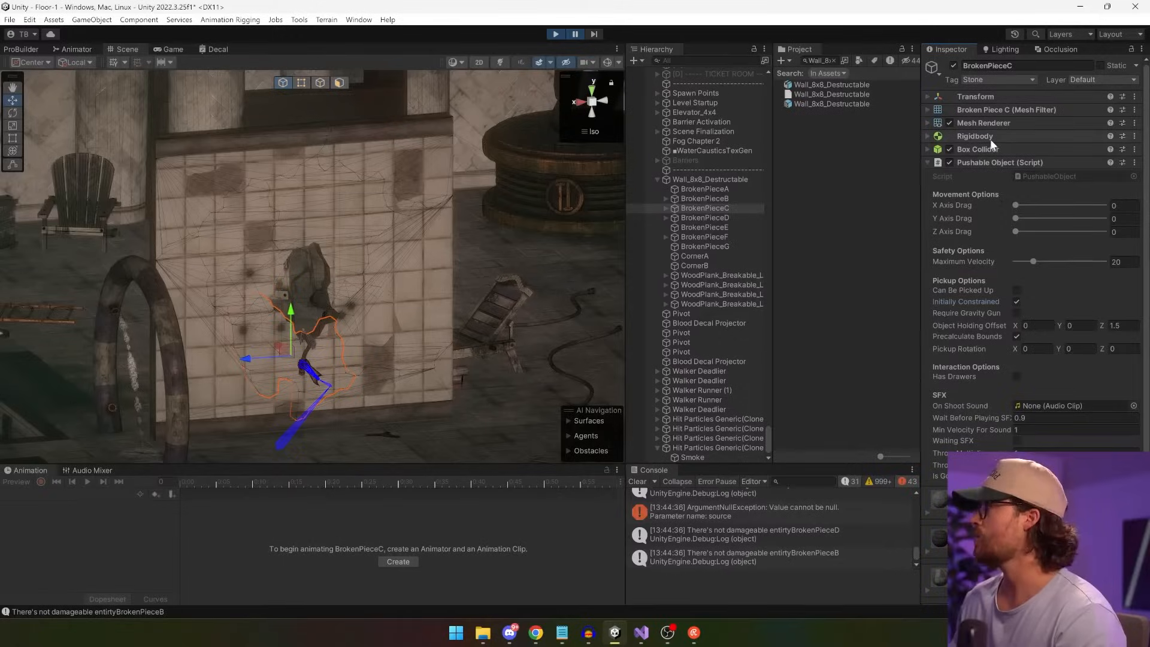
Make BrokenPieceG a Breakable Object with a Box Collider, then play and knock it out
{"action": "left_click", "coordinate": [927, 136]}
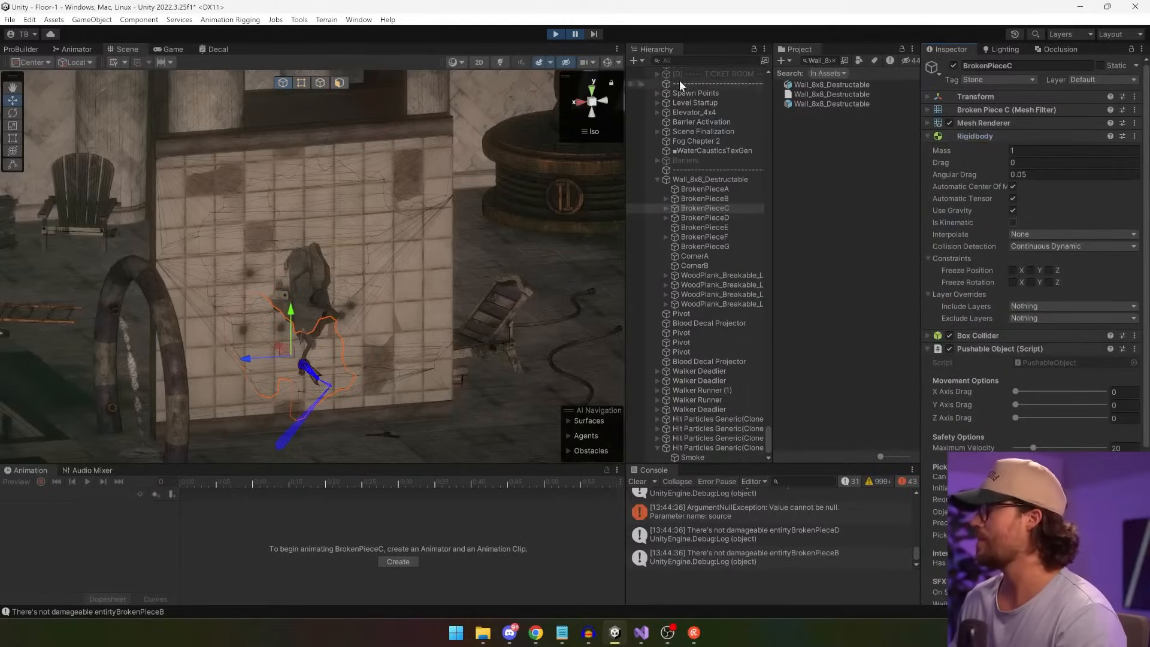
{"action": "left_click", "coordinate": [554, 33]}
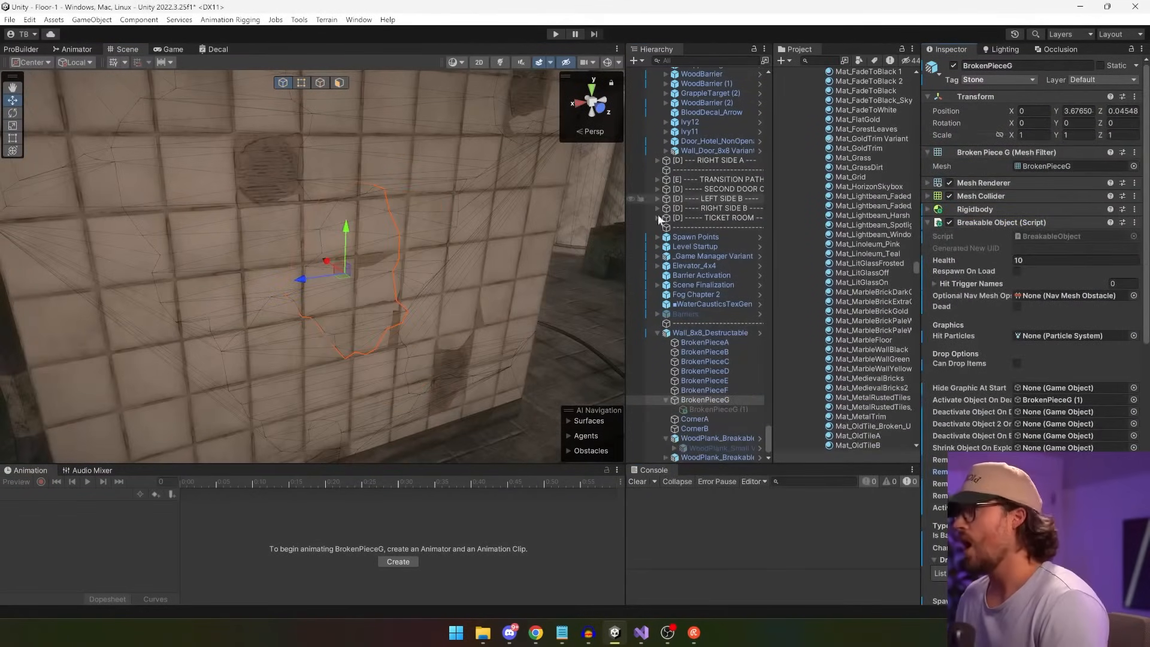
{"action": "left_click", "coordinate": [556, 33]}
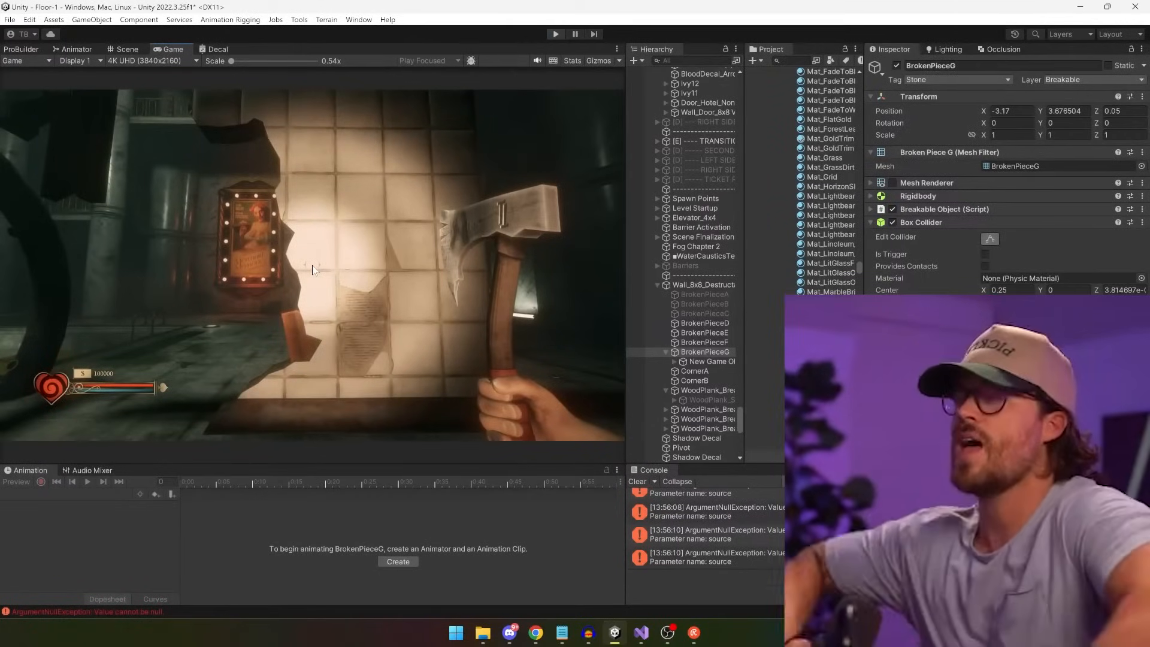
Stop play, give piece G's fragments Random Force (2000 speed, 0.4 timer), reselect BrokenPieceG
{"action": "left_click", "coordinate": [110, 48]}
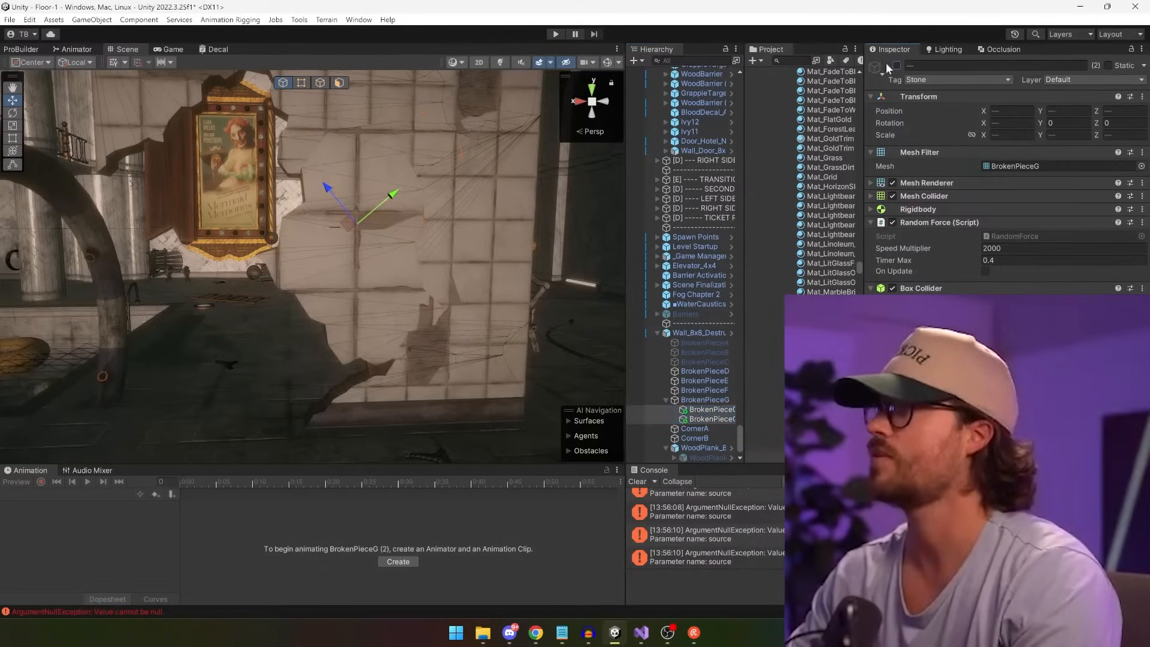
{"action": "left_click", "coordinate": [705, 400]}
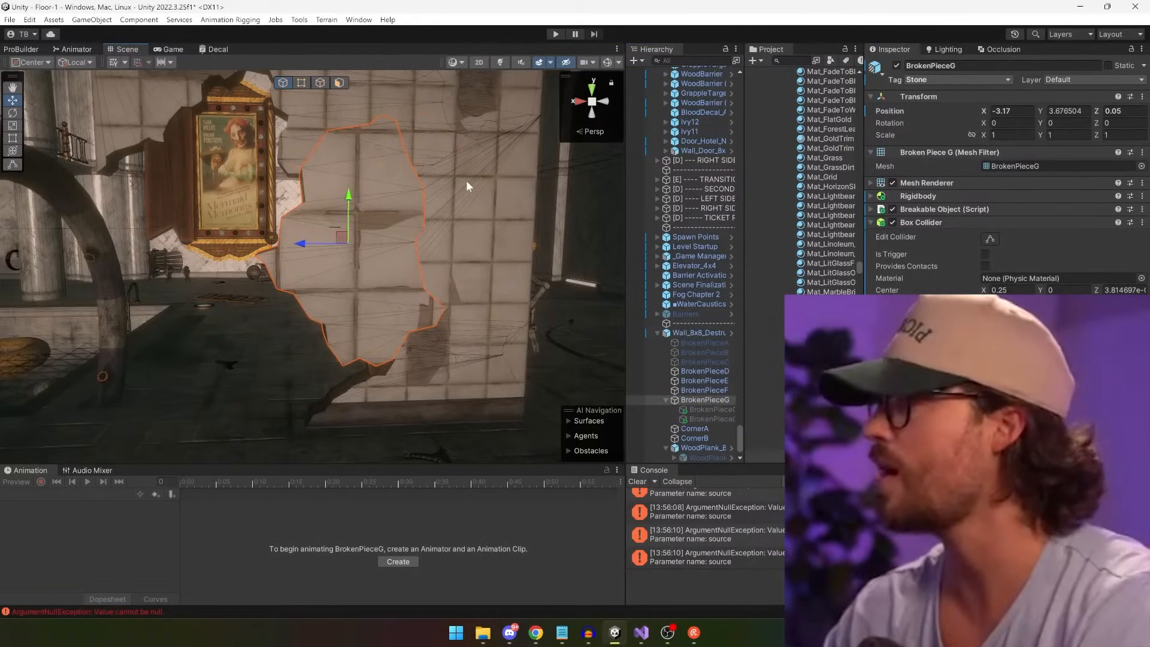